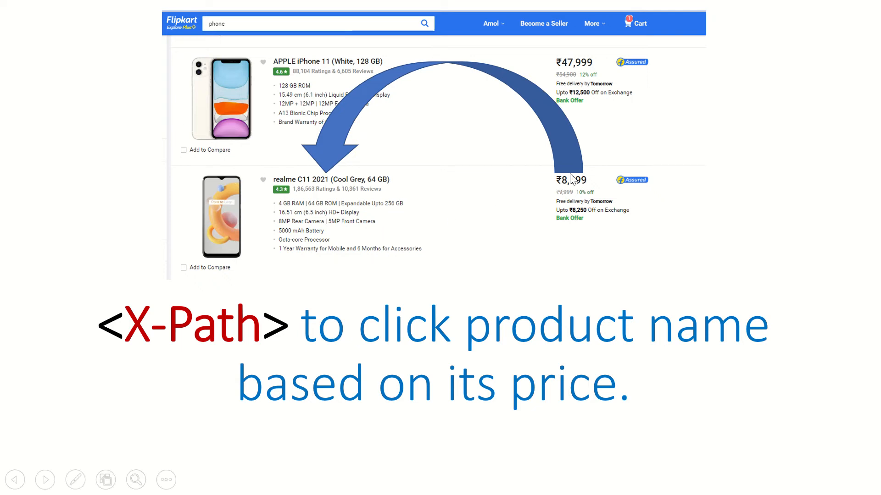
{"action": "mouse_move", "coordinate": [588, 172]}
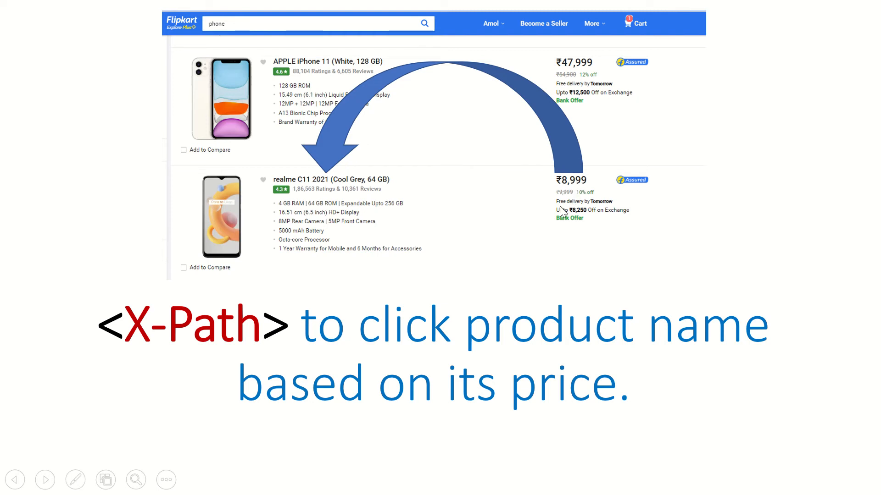
{"action": "mouse_move", "coordinate": [297, 173]}
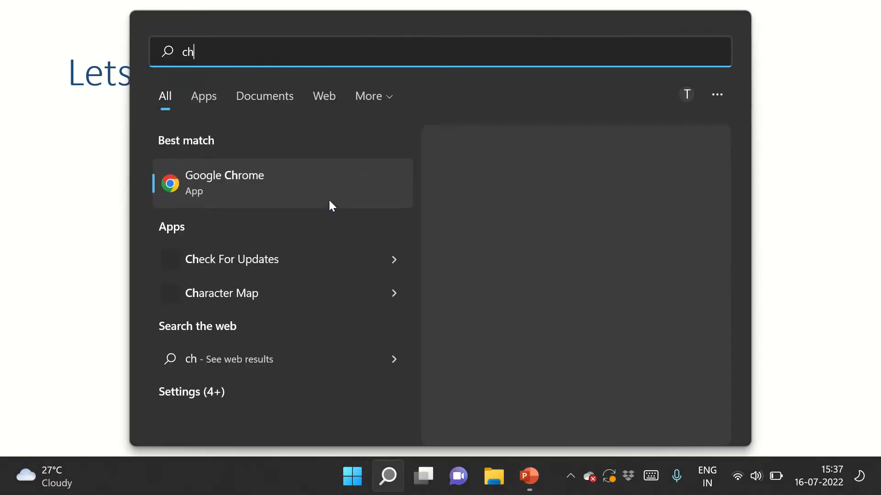
Browse to flipkart.com in Chrome and run a product search for 'iphone'
{"action": "left_click", "coordinate": [225, 182]}
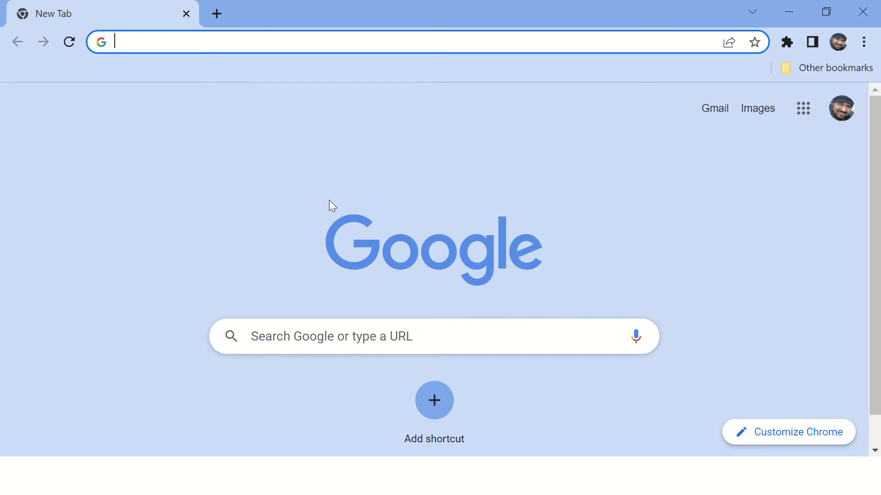
{"action": "type", "text": "flipkart.com"}
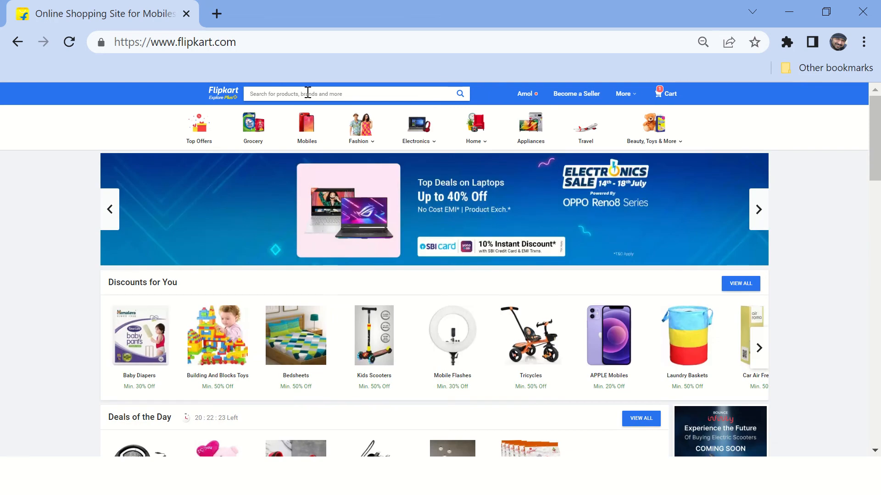
{"action": "left_click", "coordinate": [354, 94]}
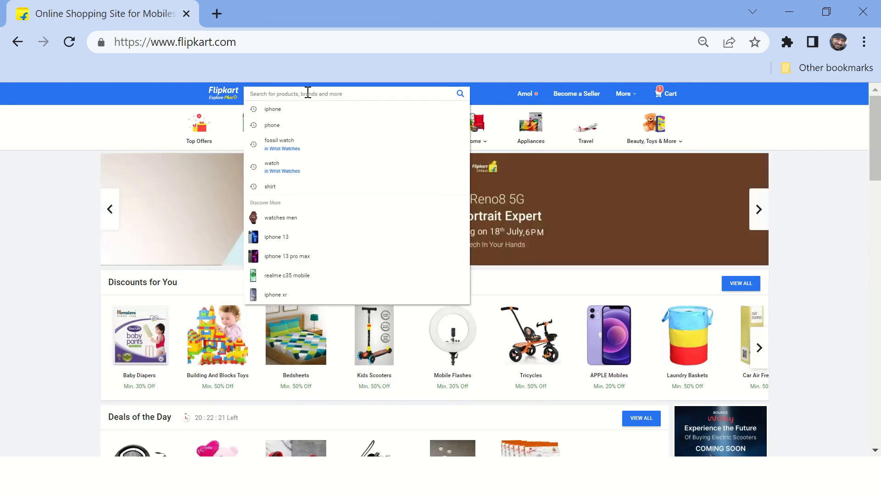
{"action": "left_click", "coordinate": [273, 109]}
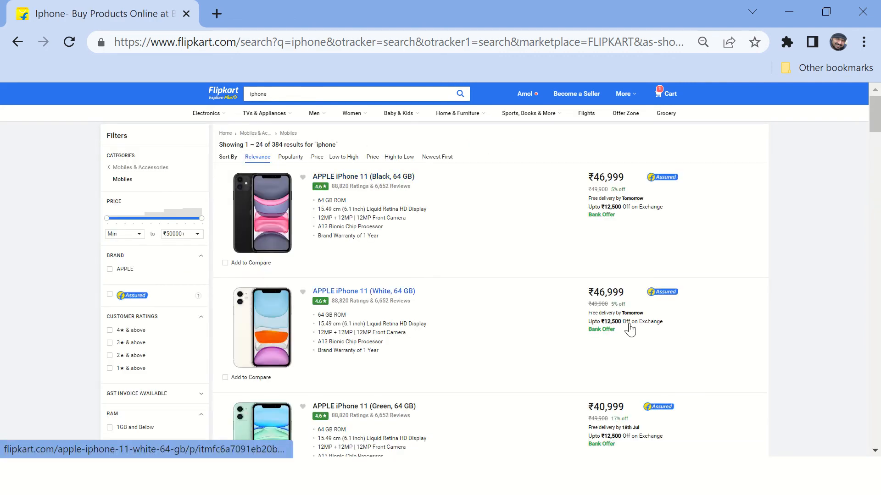
Scroll the results down to the iPhone 13 Mini (Blue, 512 GB) priced ₹92,999
{"action": "scroll", "scroll_direction": "down", "scroll_amount": 3}
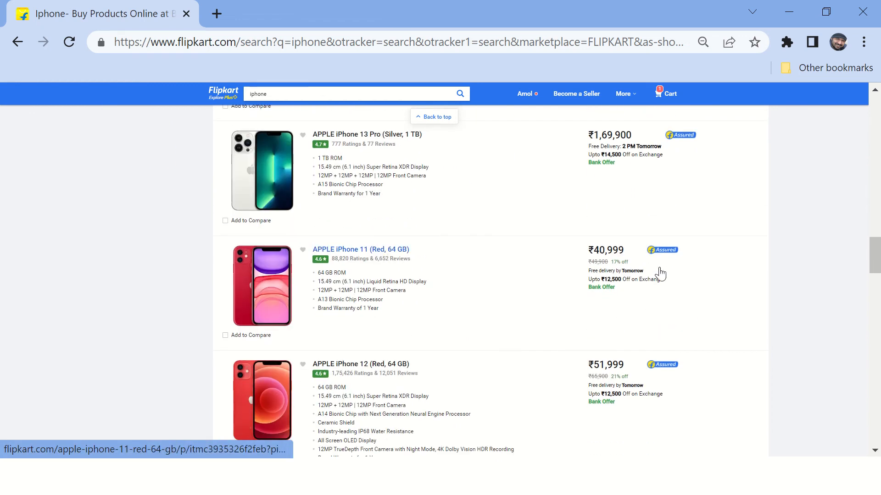
{"action": "scroll", "scroll_direction": "down", "scroll_amount": 3}
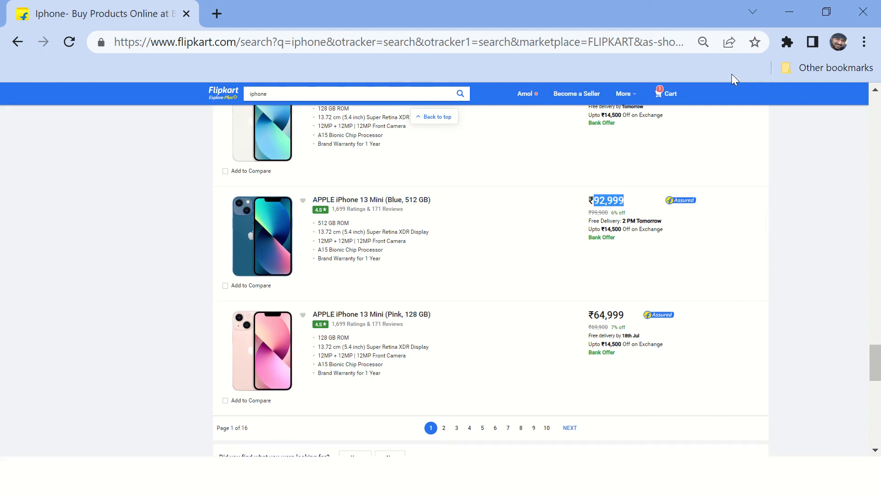
Inspect the ₹92,999 price element and focus the Elements tree for an XPath search
{"action": "right_click", "coordinate": [606, 201]}
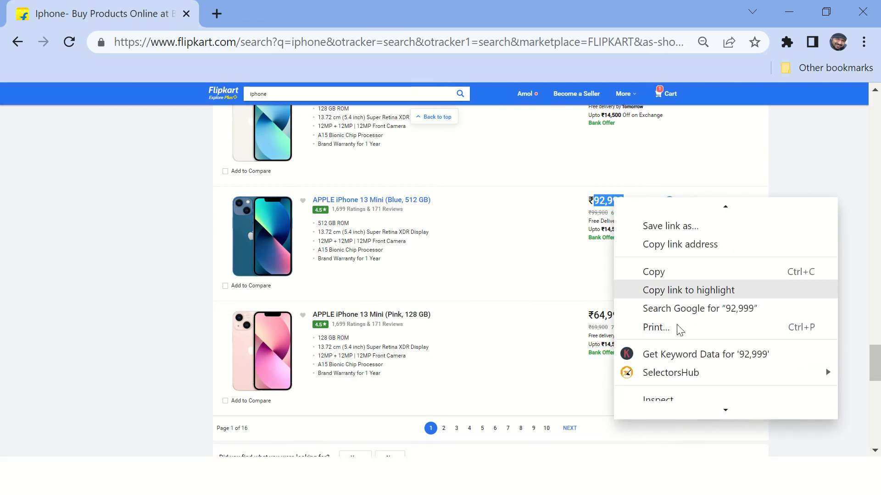
{"action": "left_click", "coordinate": [657, 398]}
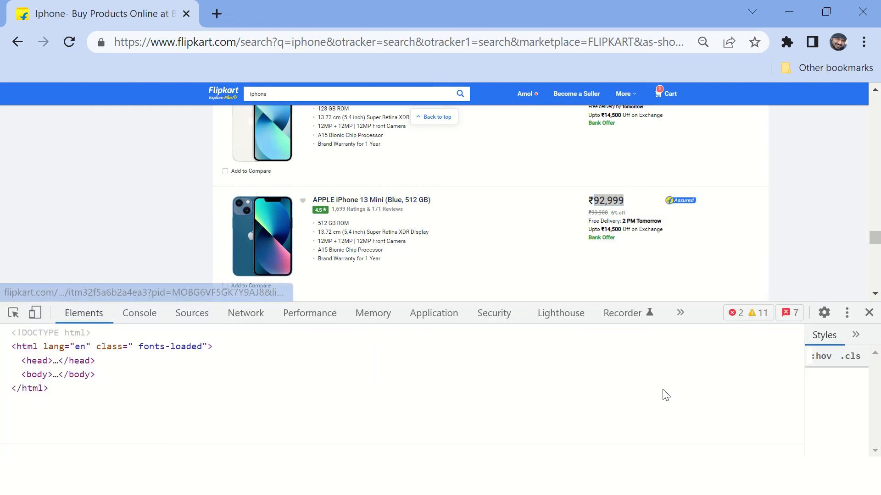
{"action": "left_click", "coordinate": [605, 201]}
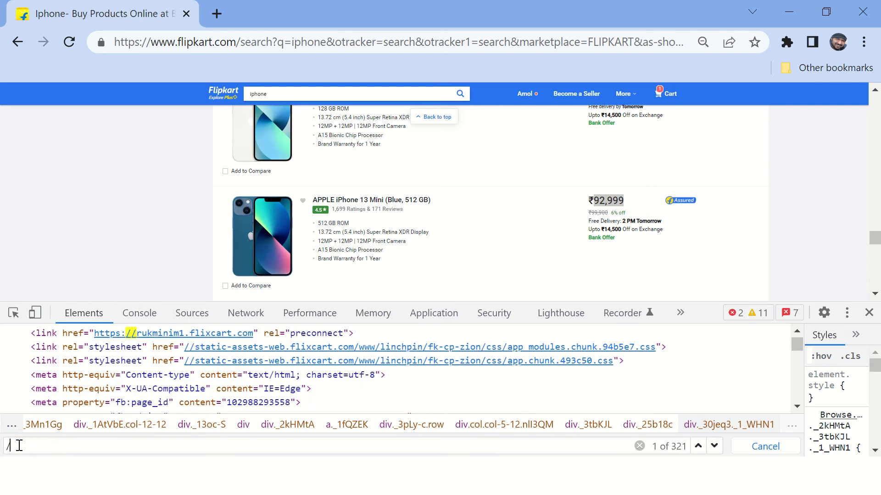
Enter the XPath //div[text()='₹92,999'] matching the single price div
{"action": "type", "text": "/div[text("}
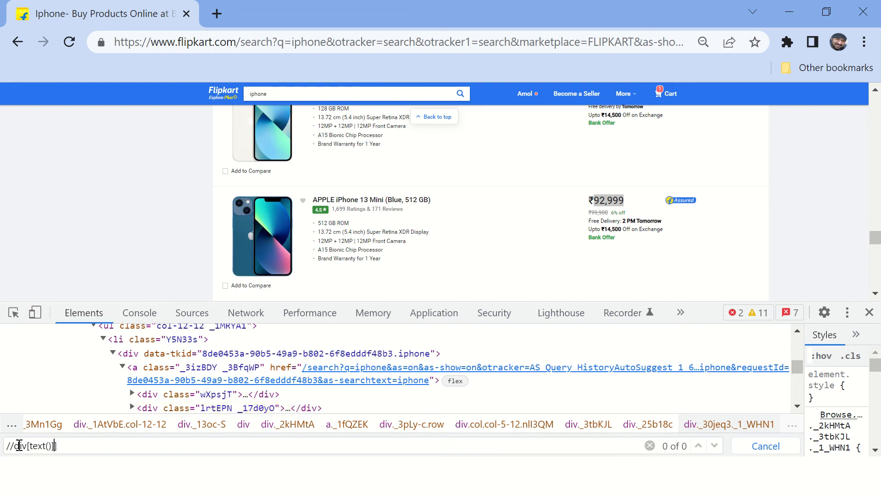
{"action": "type", "text": "='₹92,999"}
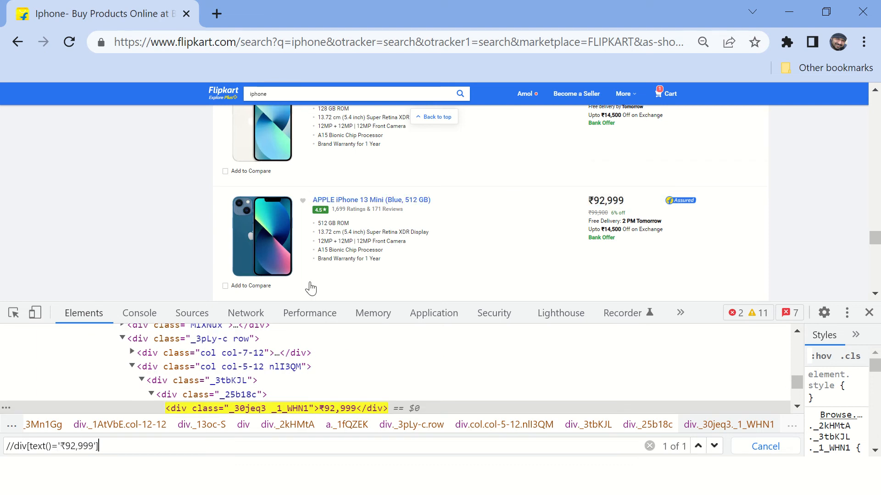
{"action": "mouse_move", "coordinate": [336, 210]}
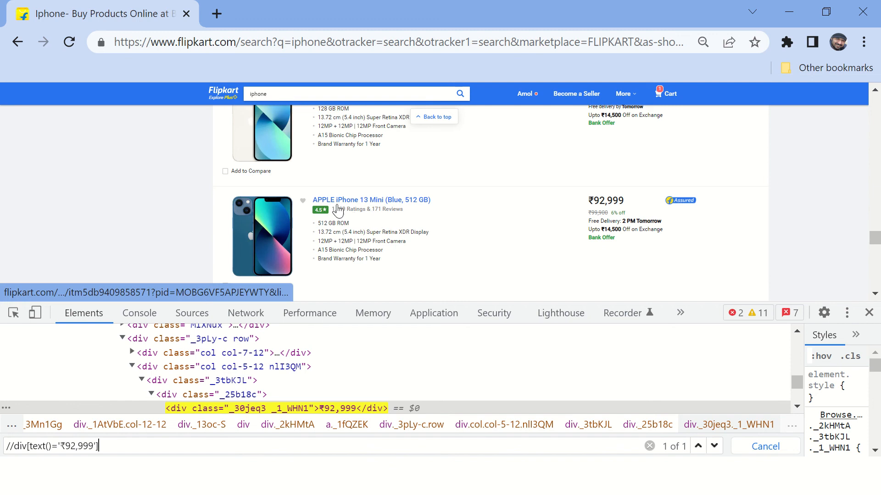
{"action": "mouse_move", "coordinate": [321, 204]}
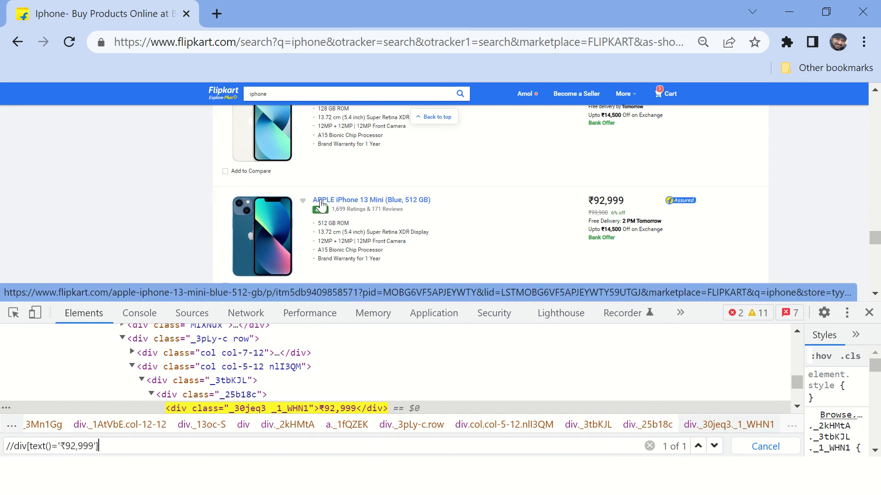
{"action": "mouse_move", "coordinate": [590, 211]}
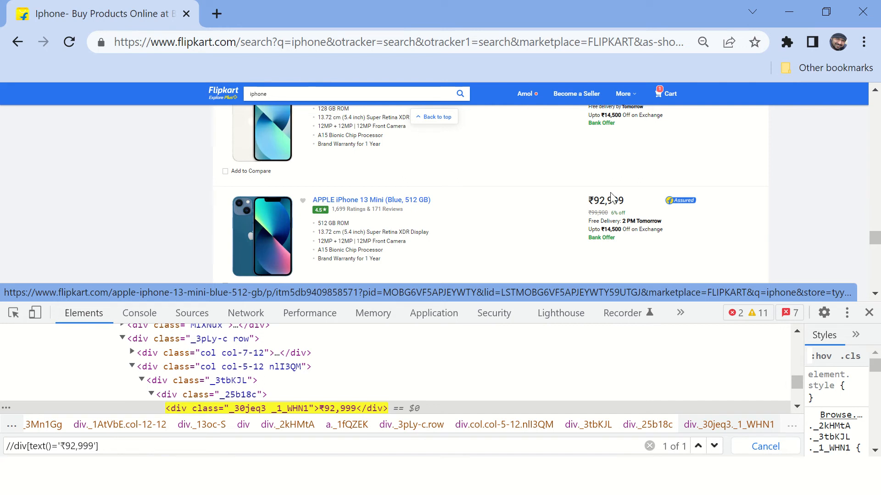
{"action": "mouse_move", "coordinate": [227, 281]}
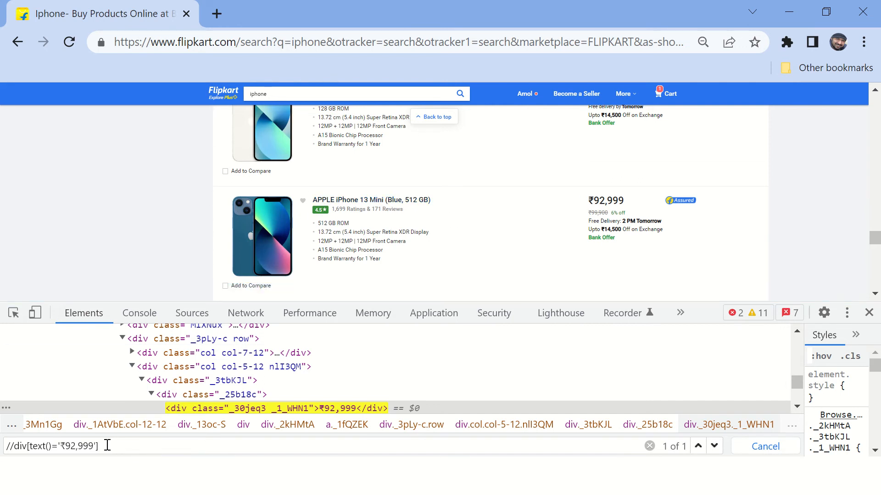
Extend the XPath with /ancestor and identify the price's row ancestor div, class '_3pLy-c row'
{"action": "type", "text": "/ancestor"}
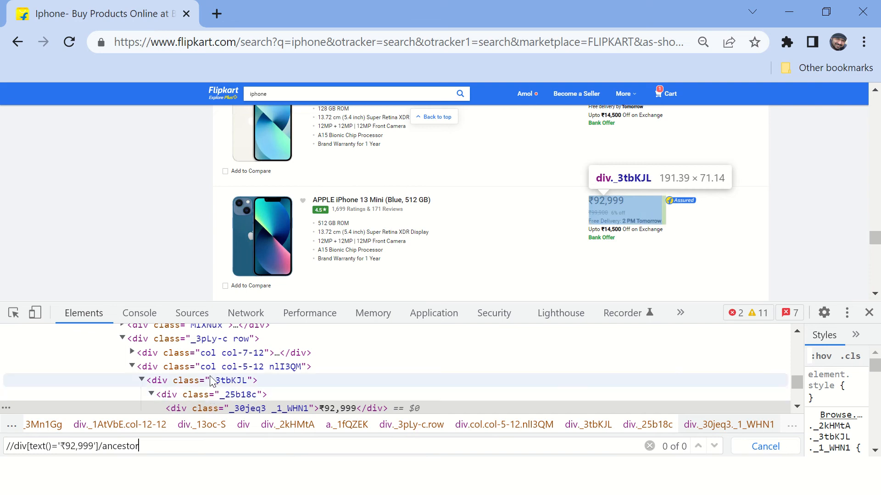
{"action": "mouse_move", "coordinate": [607, 235]}
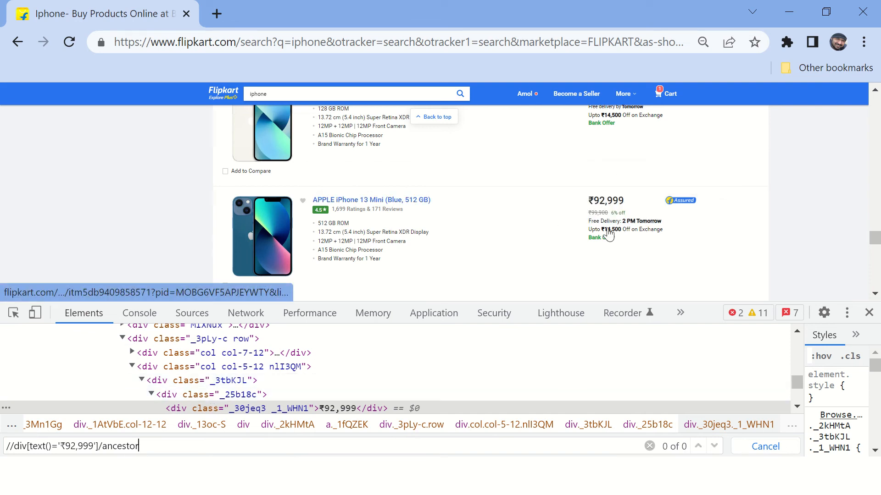
{"action": "mouse_move", "coordinate": [242, 394]}
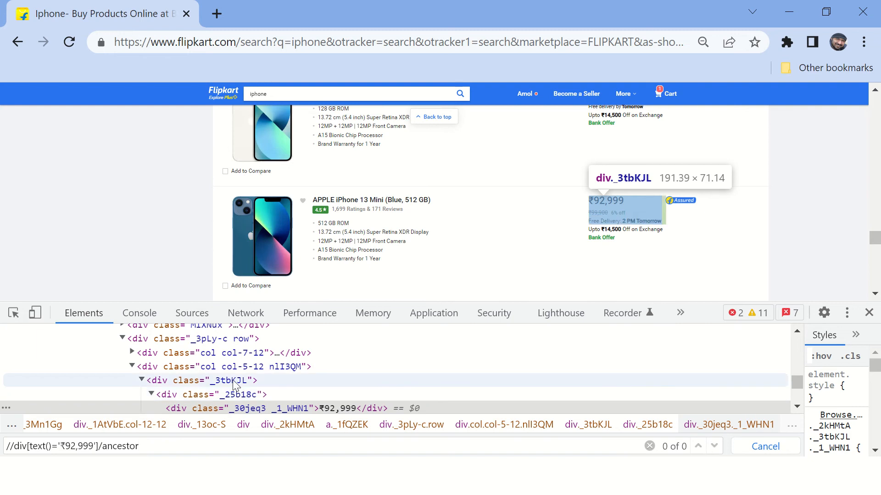
{"action": "mouse_move", "coordinate": [225, 352]}
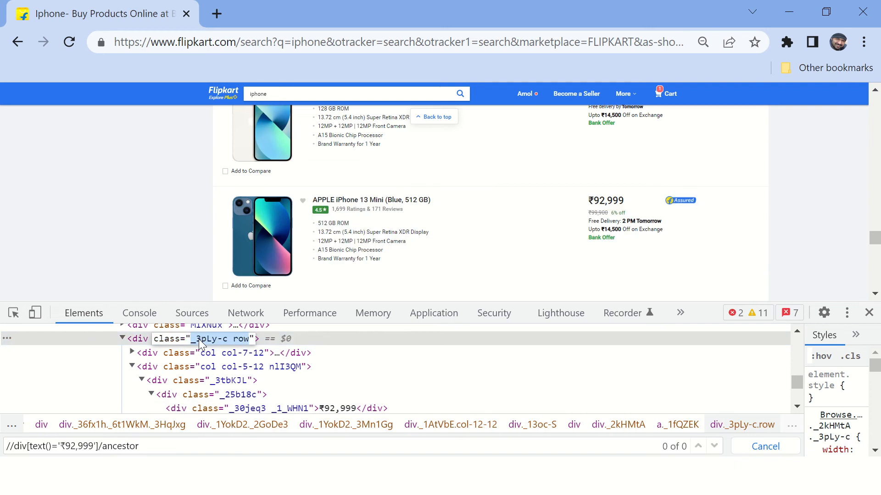
{"action": "left_click", "coordinate": [151, 446]}
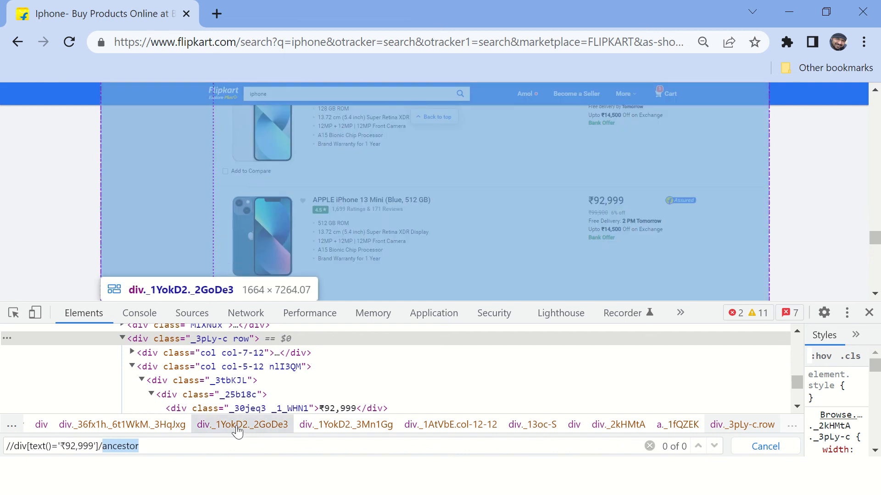
{"action": "left_click", "coordinate": [151, 445]}
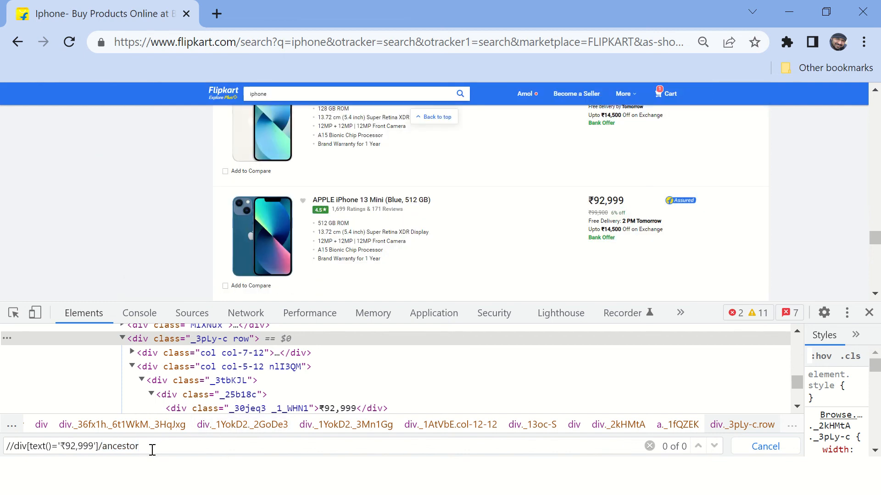
{"action": "type", "text": "::cha"}
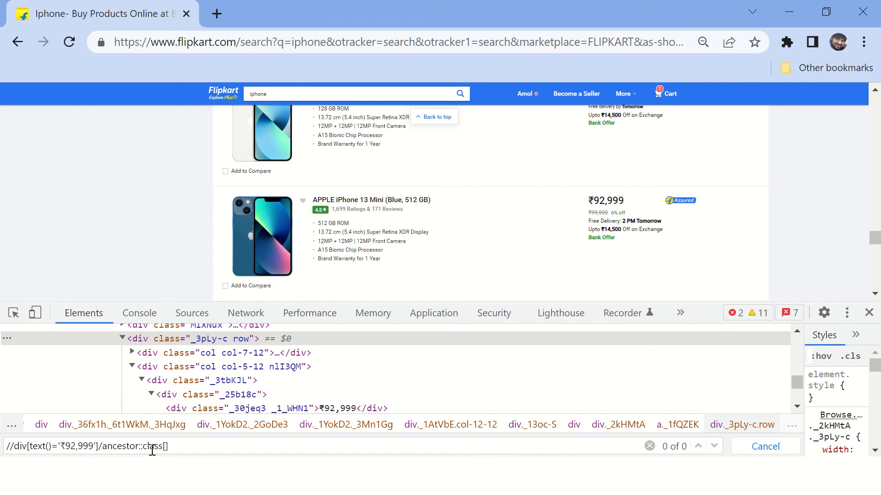
{"action": "type", "text": "@classs"}
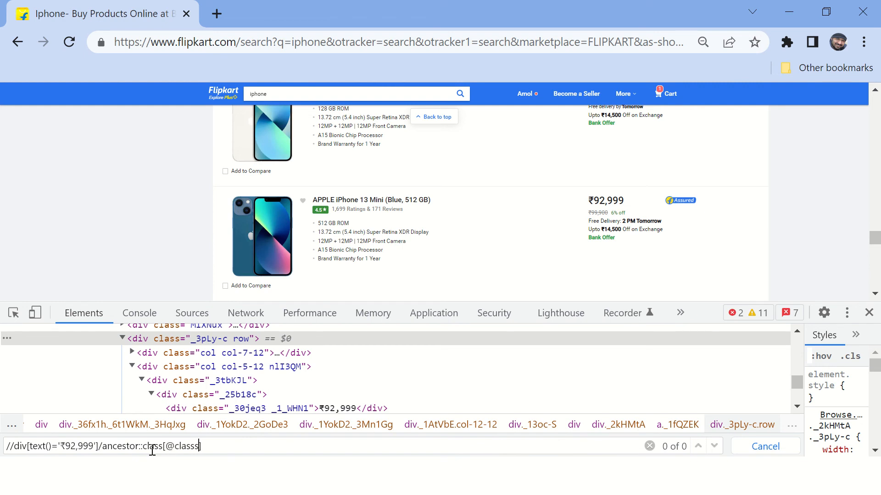
{"action": "type", "text": "='"}
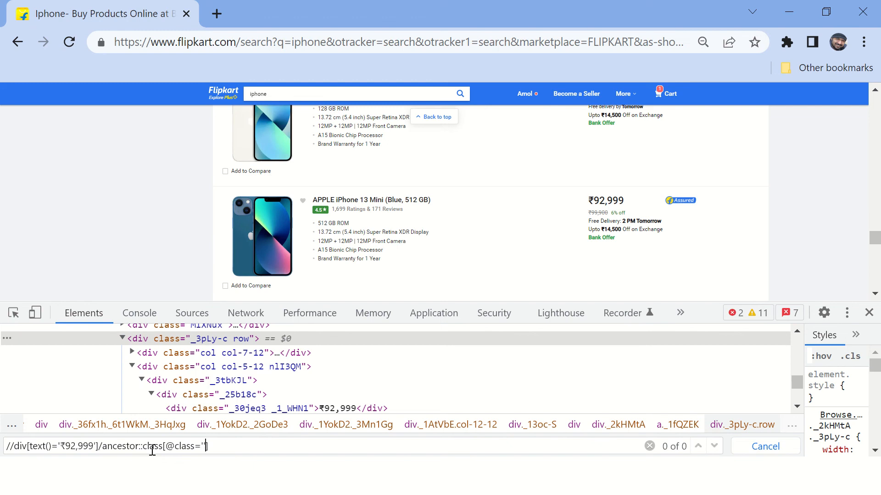
{"action": "type", "text": "_3pLy-c row']"}
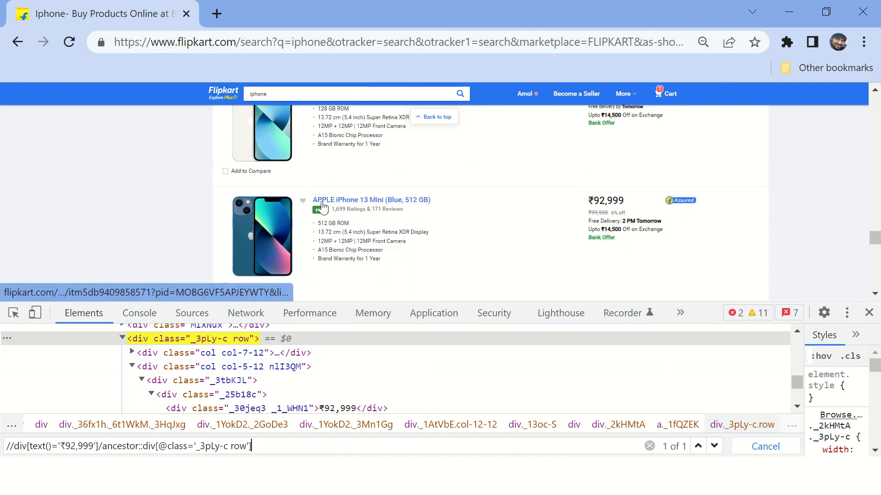
{"action": "mouse_move", "coordinate": [323, 207]}
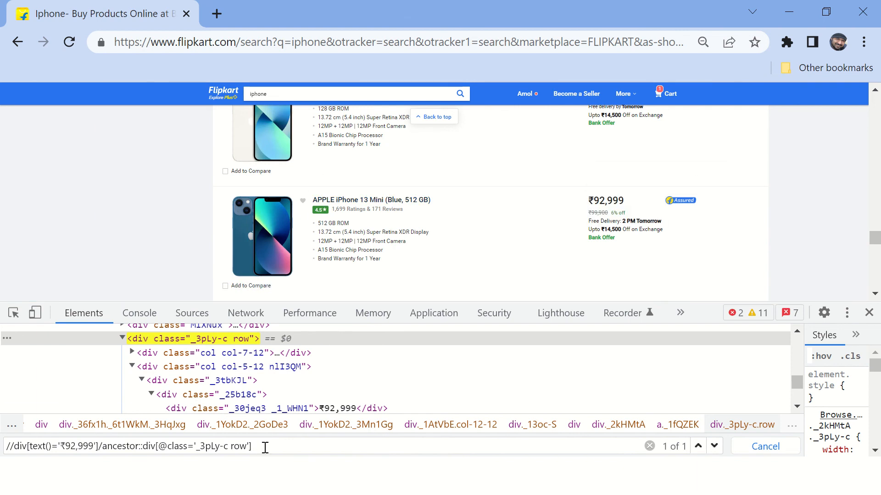
Append //*[contains(text(),'APPLE')] so the XPath matches only the iPhone 13 Mini product name
{"action": "type", "text": "//*[containstext("}
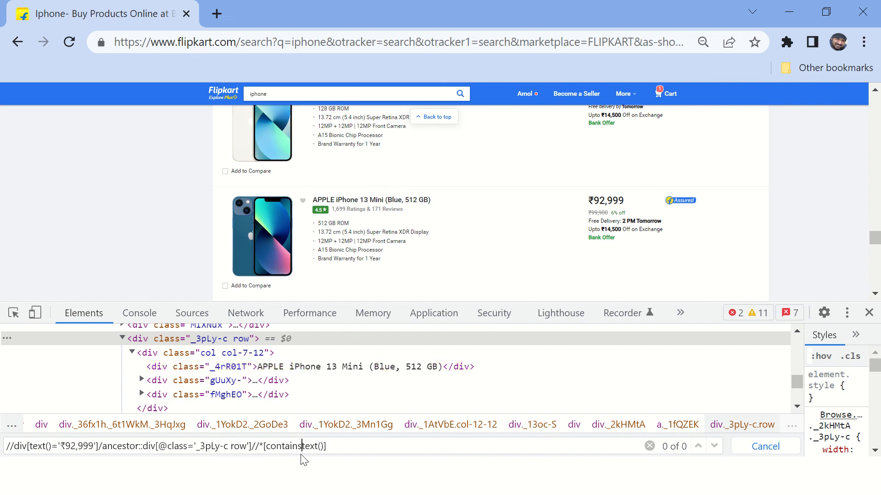
{"action": "type", "text": ")"}
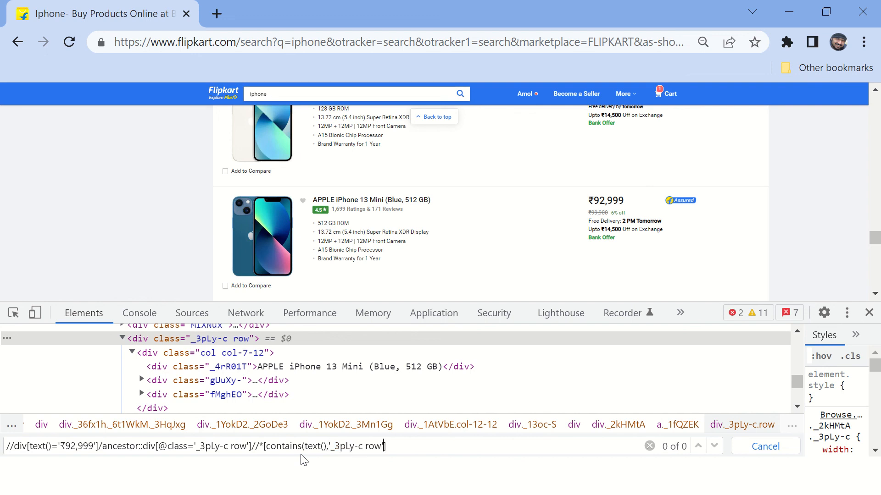
{"action": "type", "text": ")"}
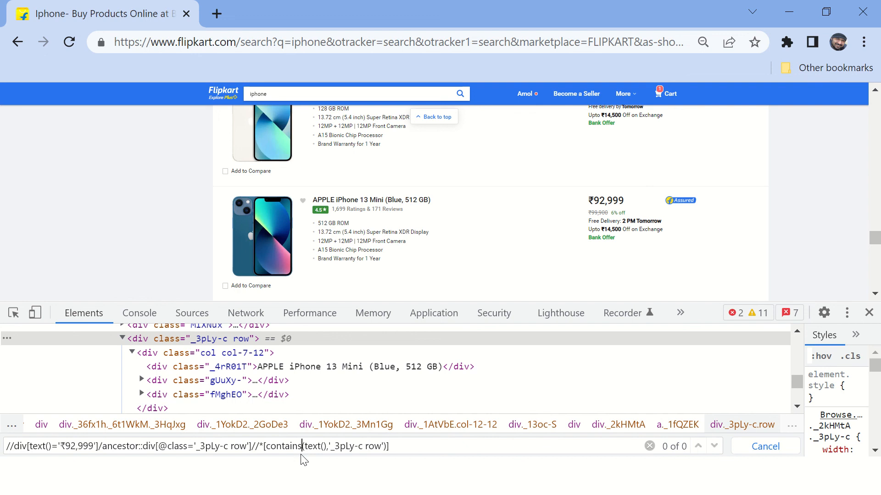
{"action": "key", "text": "Backspace"}
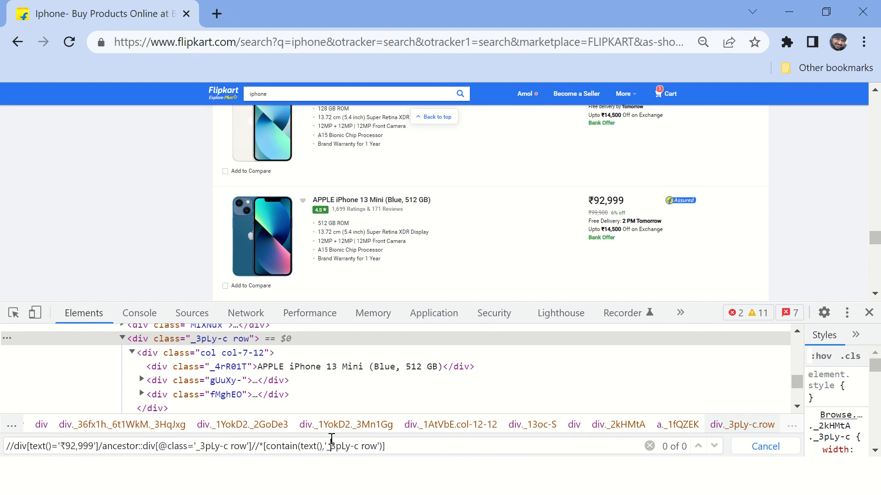
{"action": "double_click", "coordinate": [338, 447]}
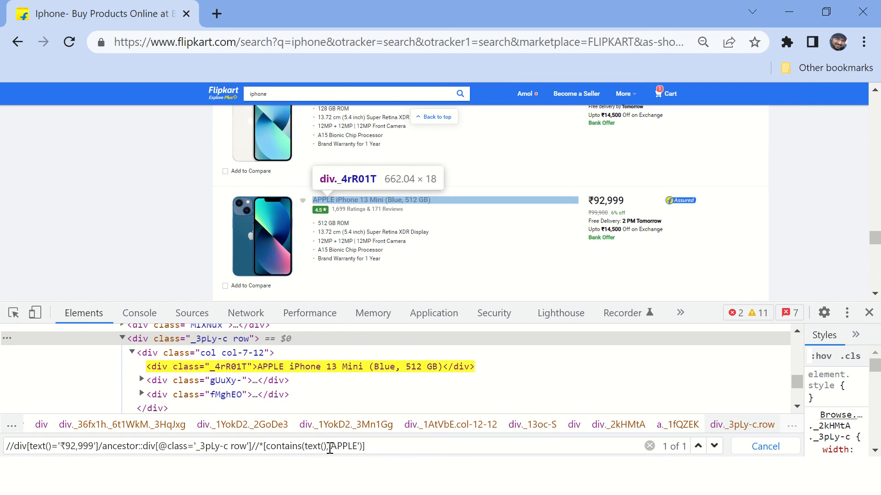
{"action": "mouse_move", "coordinate": [410, 251]}
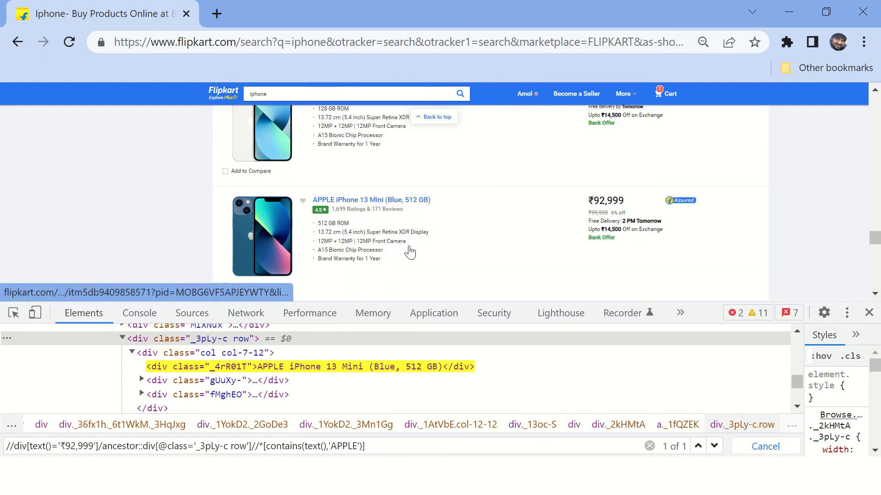